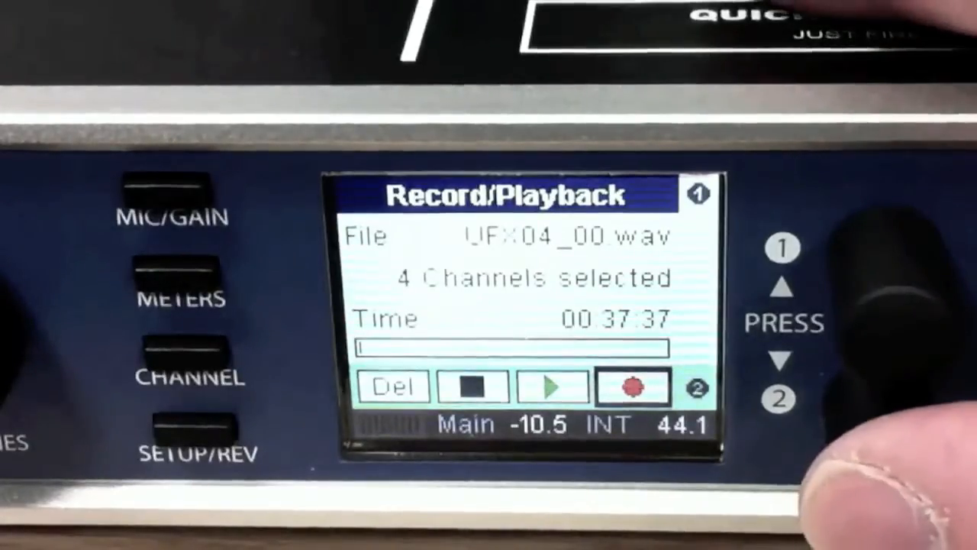
# Stop the four-channel recording on the UFX's Record/Playback page.
pyautogui.click(628, 387)
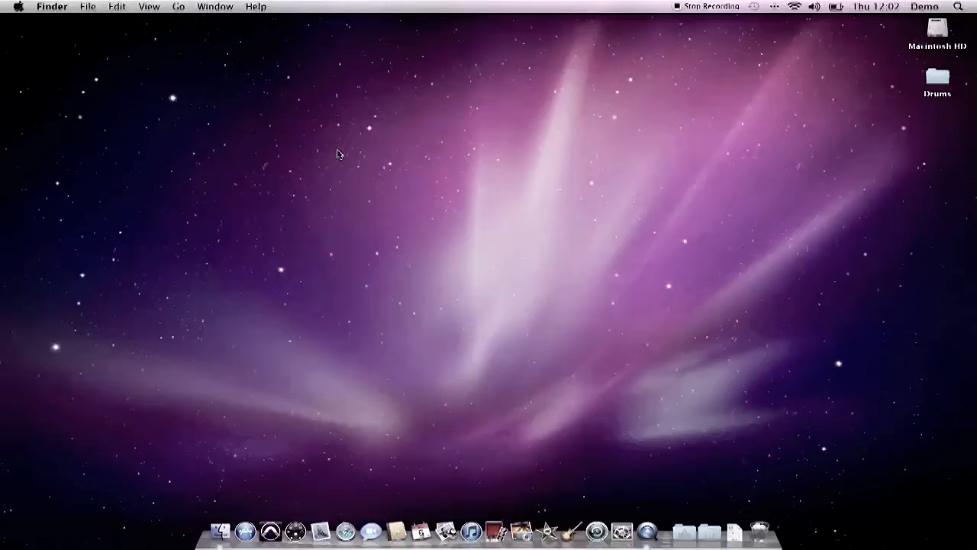
pyautogui.moveTo(353, 130)
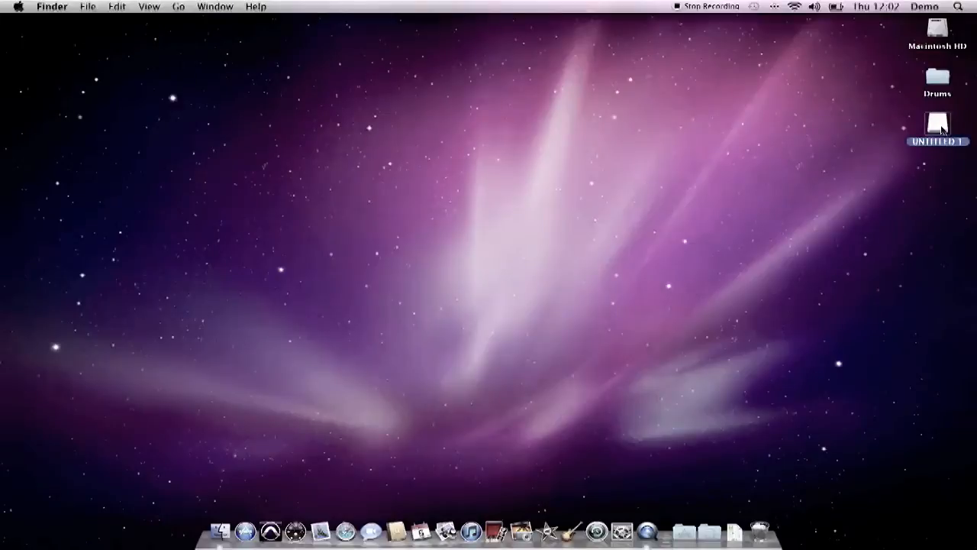
# Copy UFX03_00.WAV from the UNTITLED 1 drive to the desktop, eject the drive, and launch Pro Tools.
pyautogui.doubleClick(937, 122)
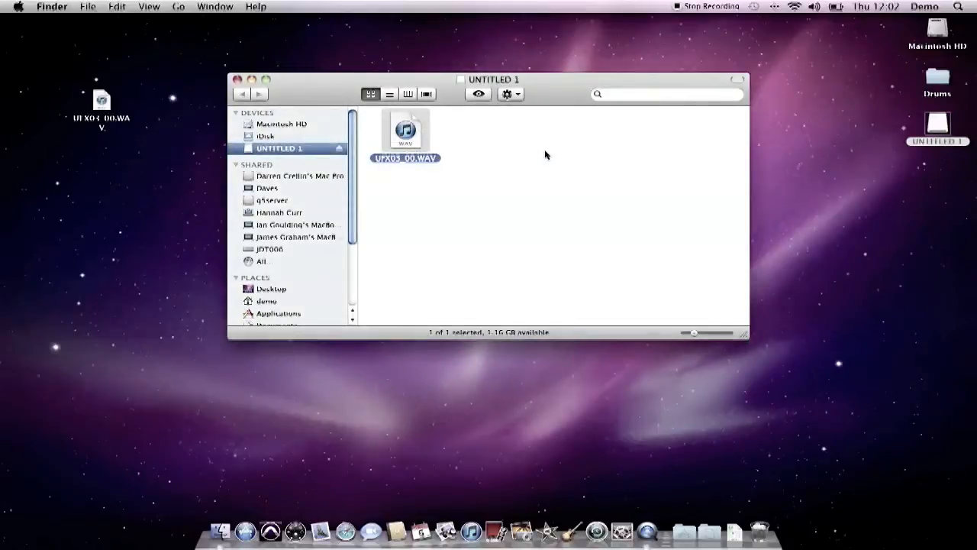
pyautogui.click(238, 79)
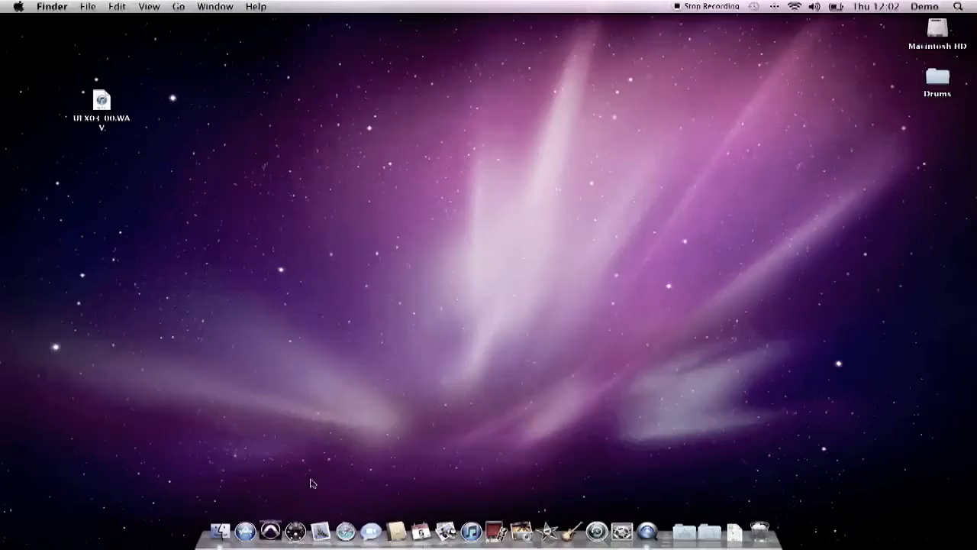
pyautogui.click(269, 529)
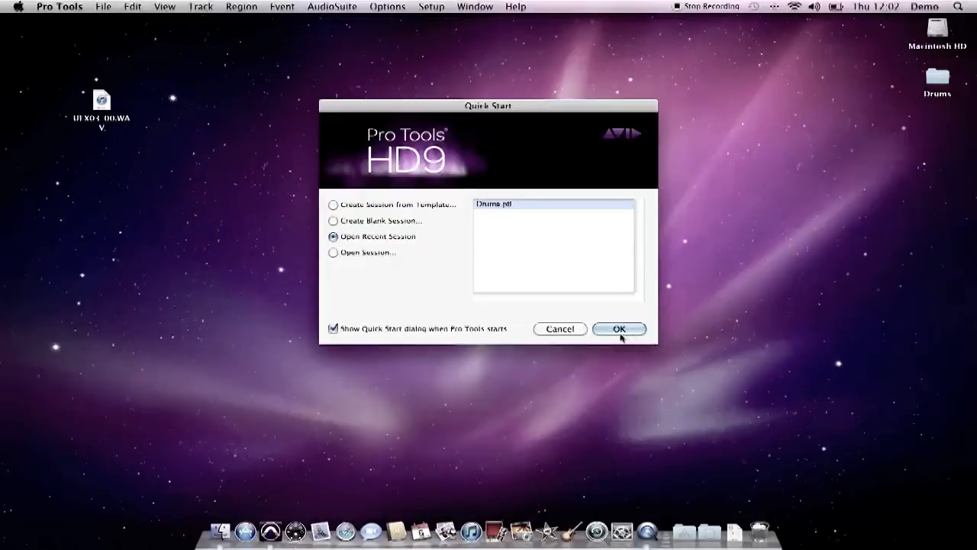
# Open the recent Drums session and bring up the File menu for importing.
pyautogui.click(620, 328)
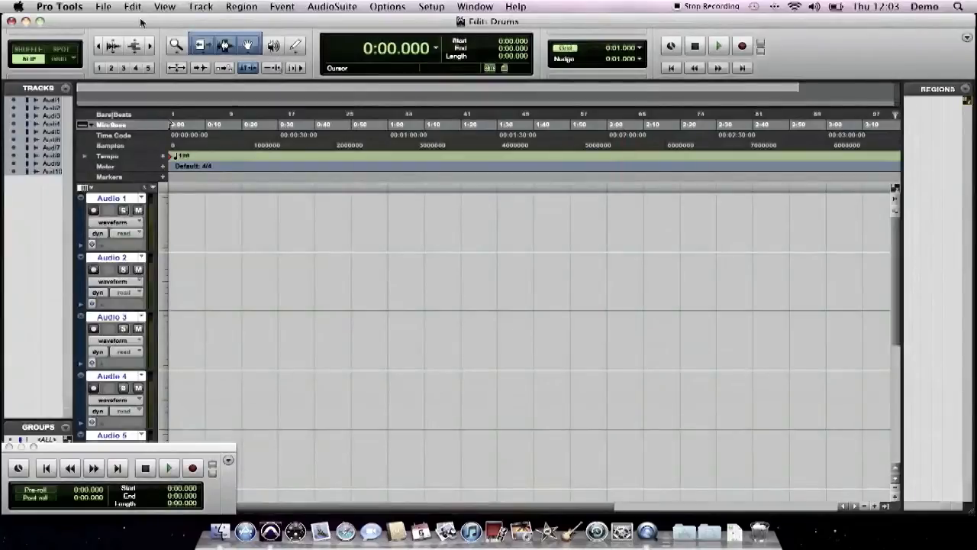
pyautogui.click(102, 7)
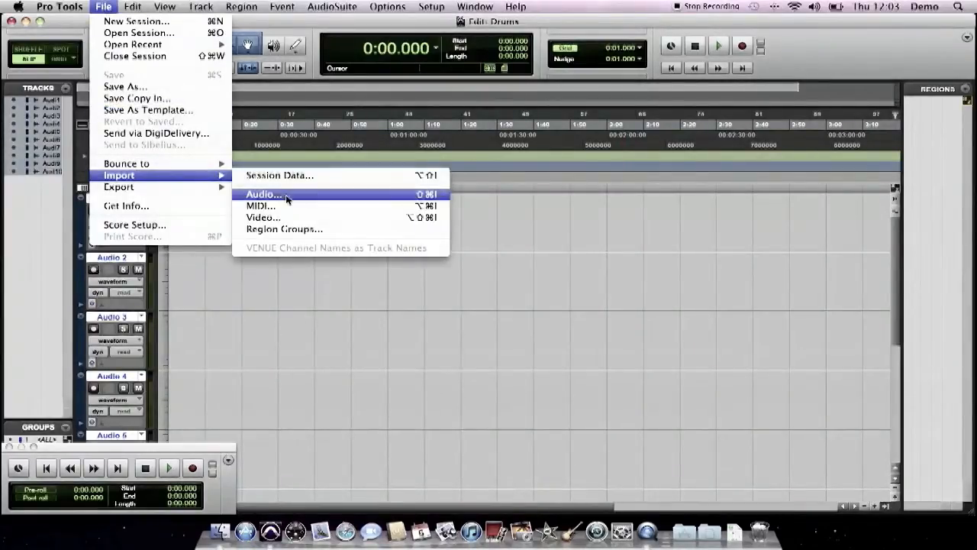
# Queue the desktop UFX03_00.WAV for converted import with the session's Audio Files folder as destination.
pyautogui.click(264, 194)
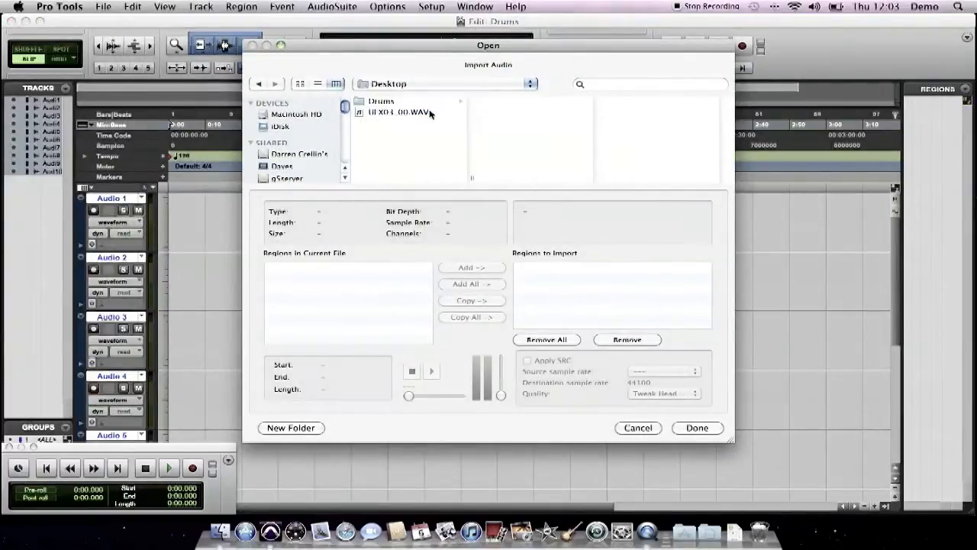
pyautogui.click(400, 113)
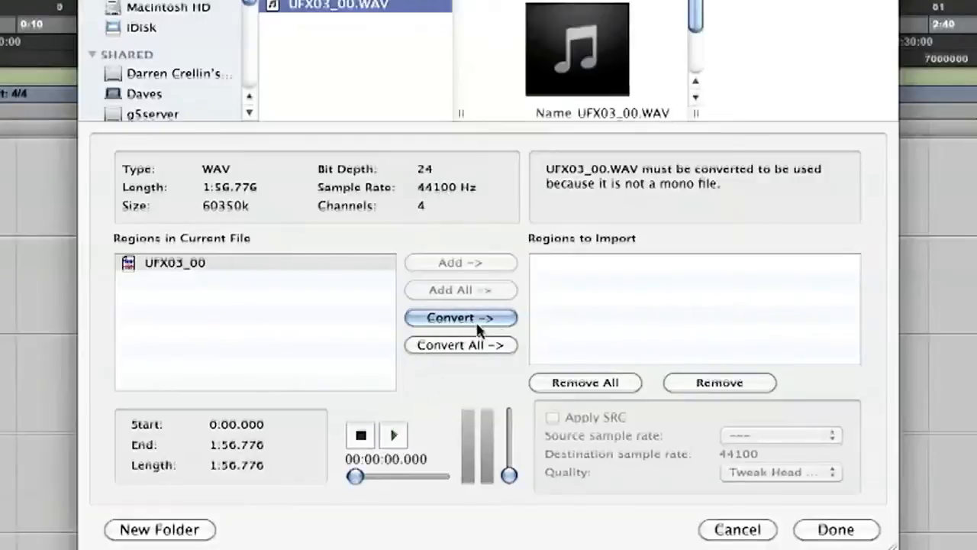
pyautogui.click(461, 316)
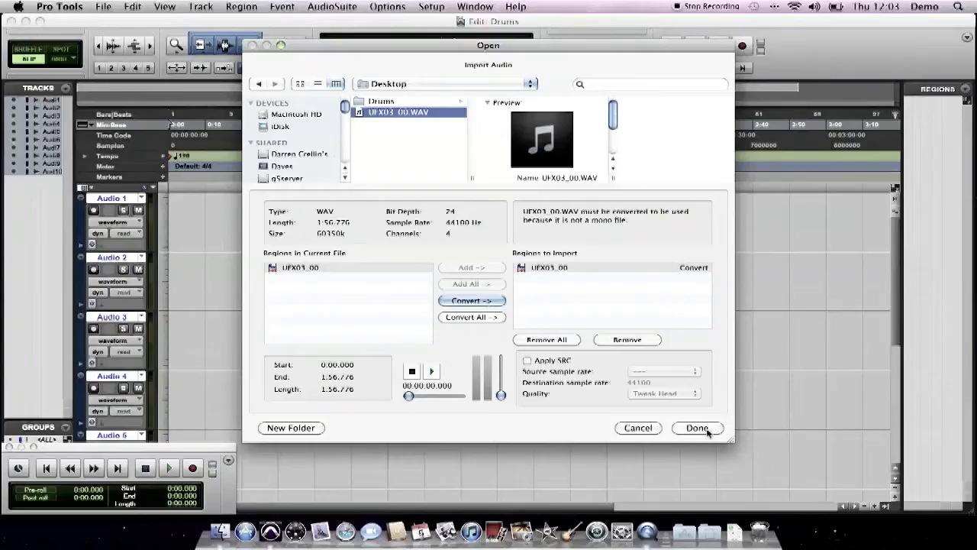
pyautogui.click(696, 427)
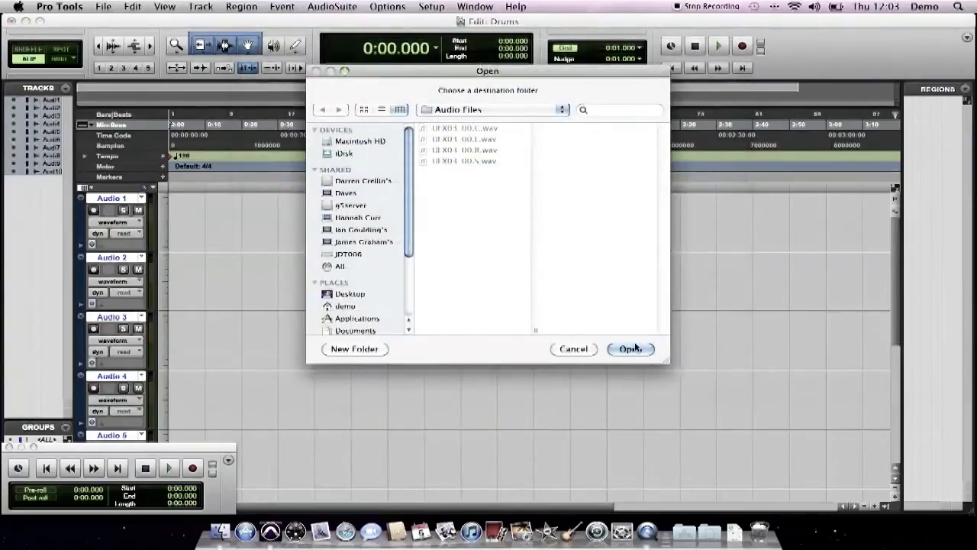
pyautogui.click(629, 348)
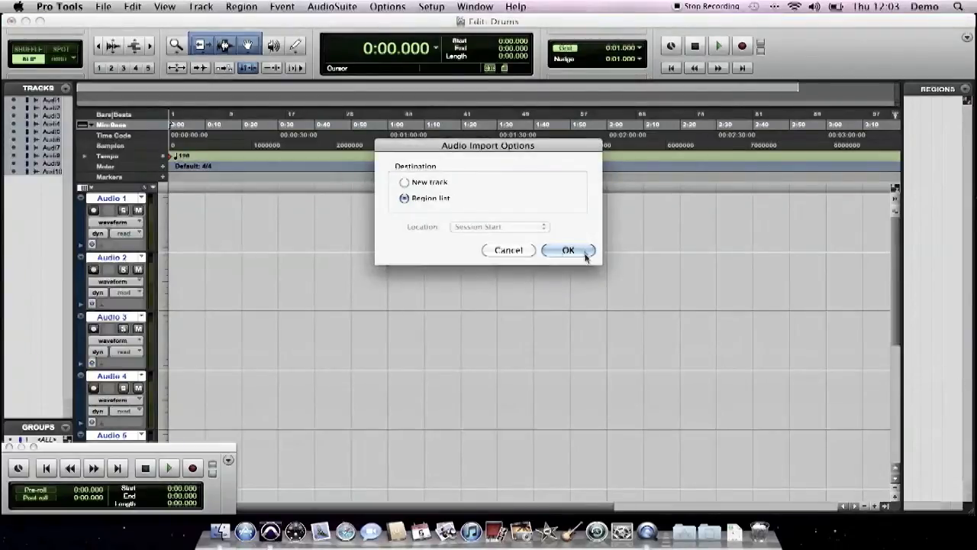
# Import the recording to the Region List and expand UFX03_00.1 into its L, C, R and S channel regions.
pyautogui.click(568, 251)
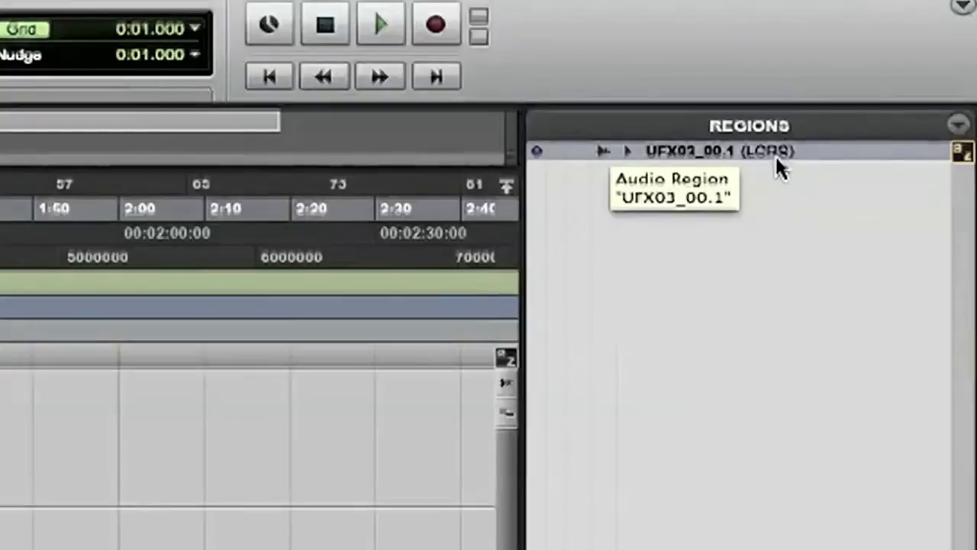
pyautogui.click(627, 152)
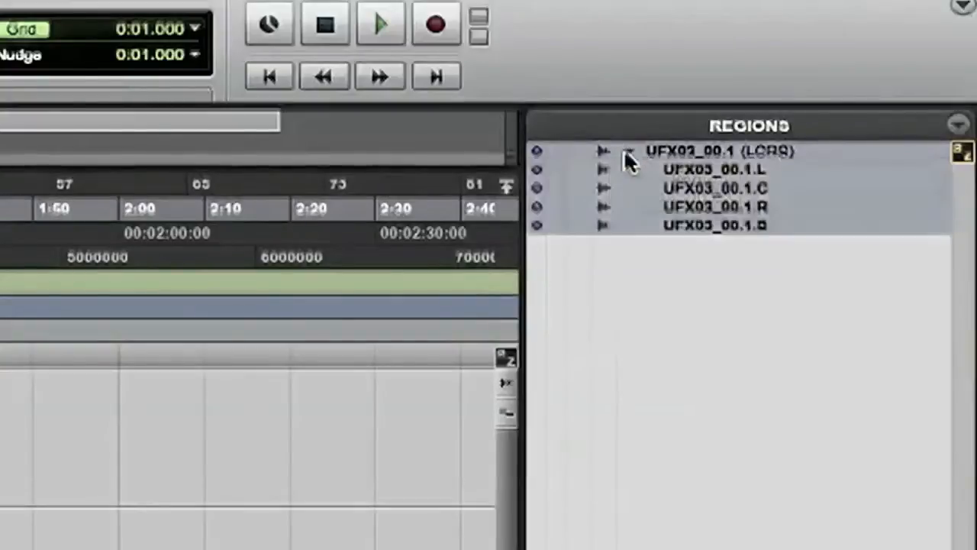